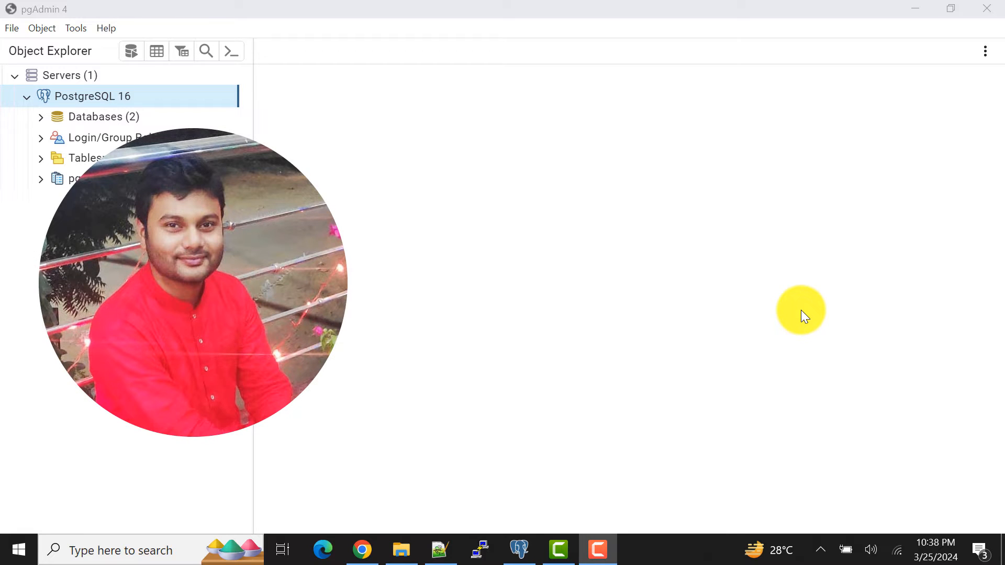
pyautogui.moveTo(669, 315)
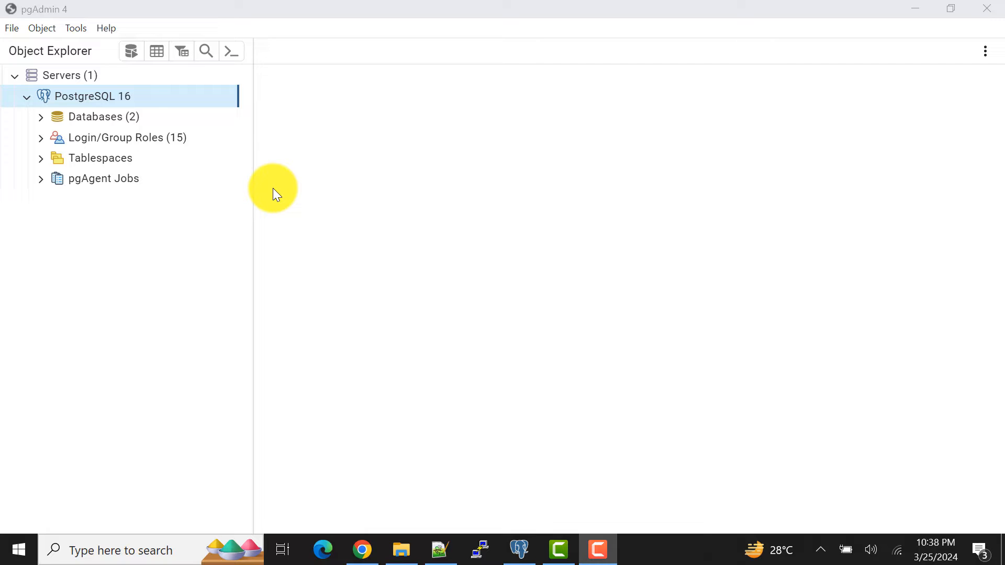
pyautogui.moveTo(241, 198)
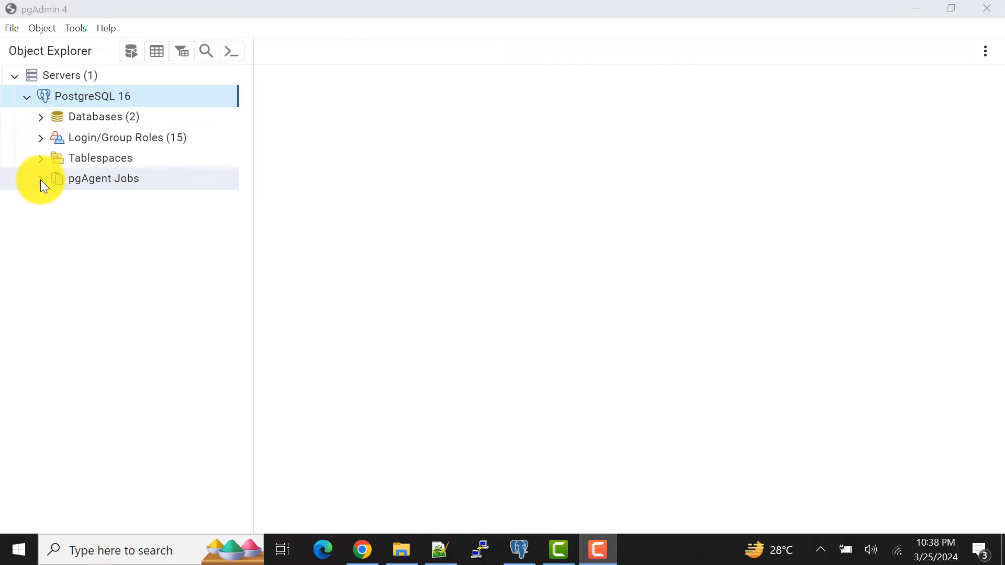
# Expand the postgres database down to the public schema's tables and select the jobs table
pyautogui.click(40, 178)
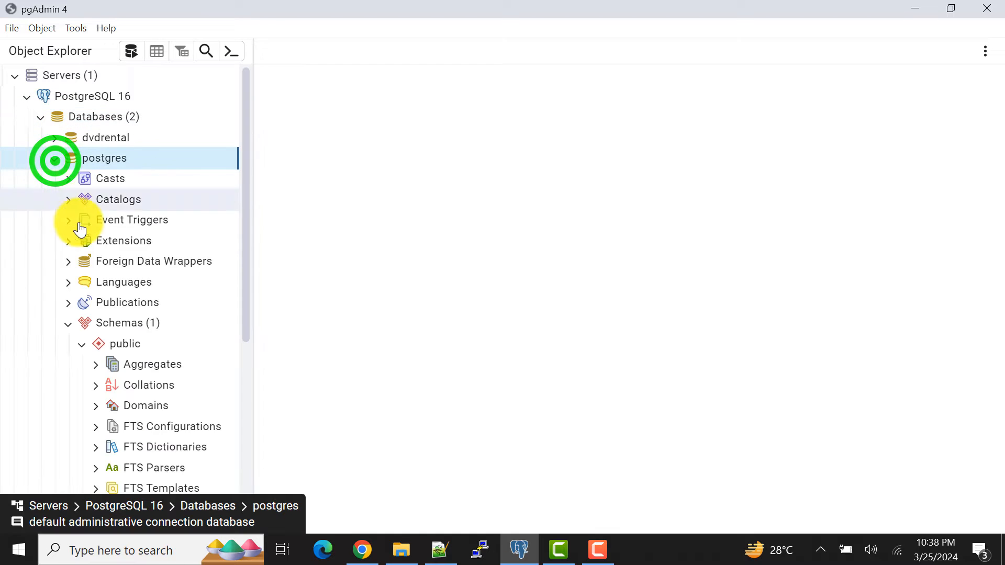
pyautogui.click(157, 357)
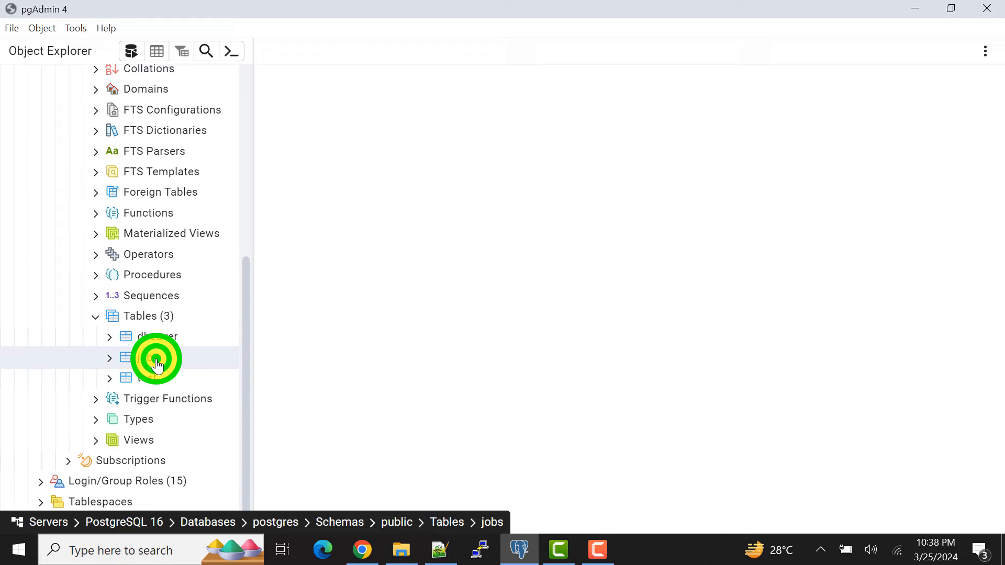
pyautogui.click(147, 358)
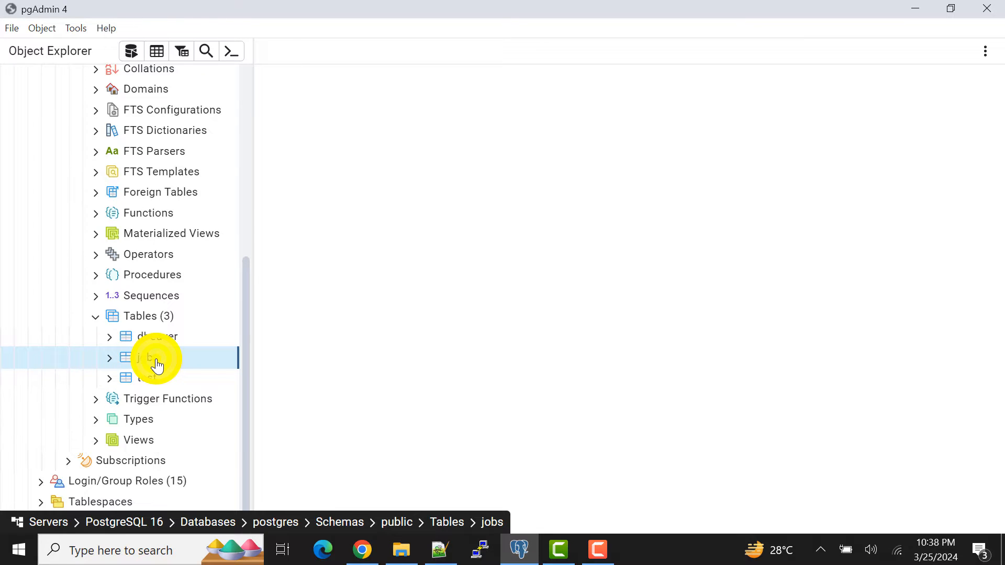
# View all rows of public.jobs via View/Edit Data, returning 353 entry_job timestamps
pyautogui.rightClick(154, 358)
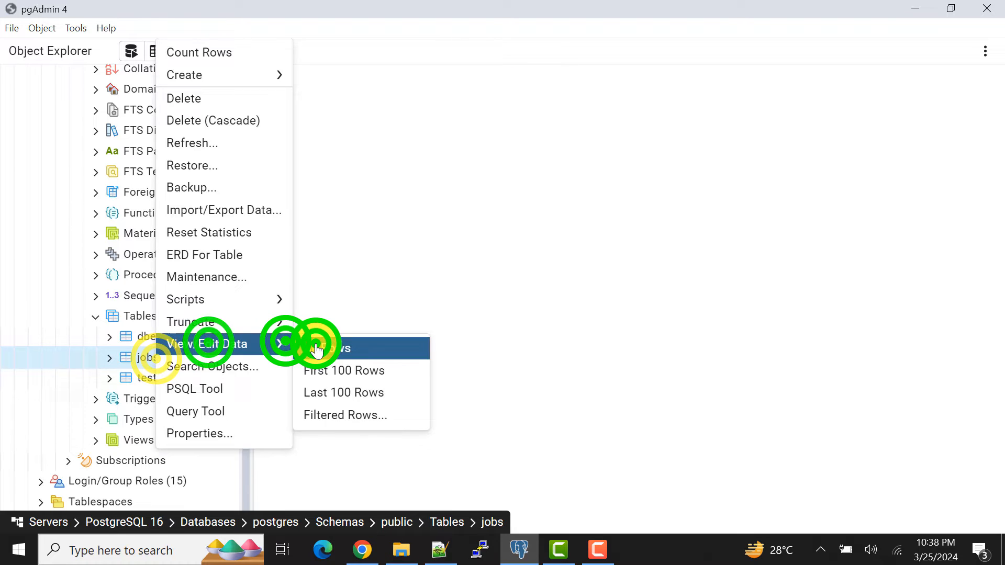
pyautogui.click(343, 348)
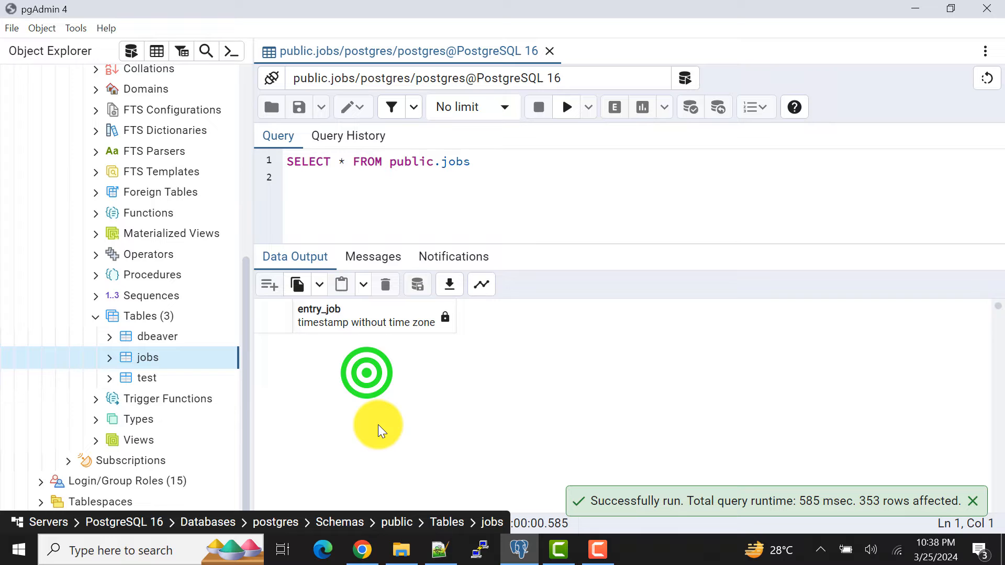
pyautogui.click(366, 365)
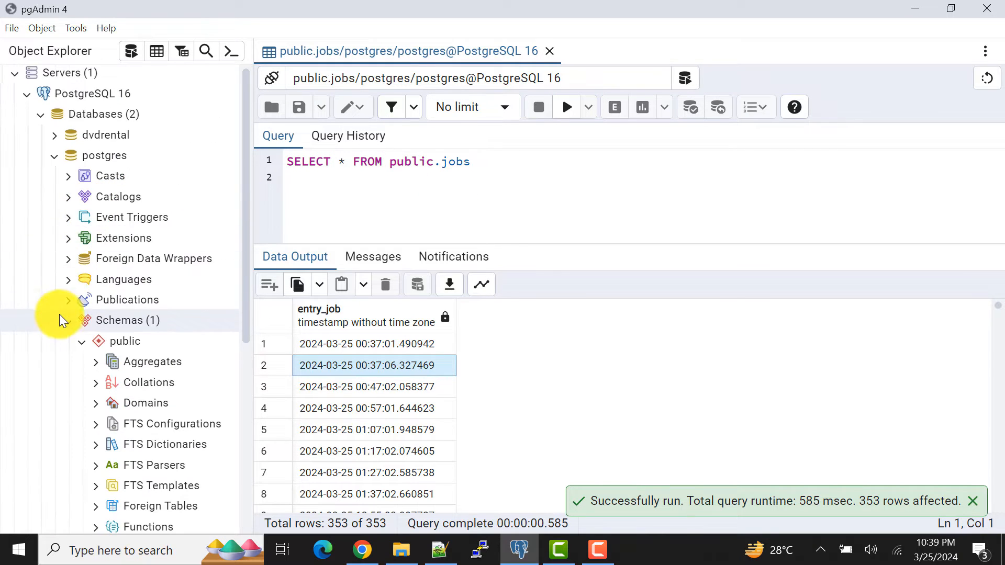
# Create a new pgAgent job named Scheduler1 in the Data Export class and move to its Steps
pyautogui.rightClick(84, 406)
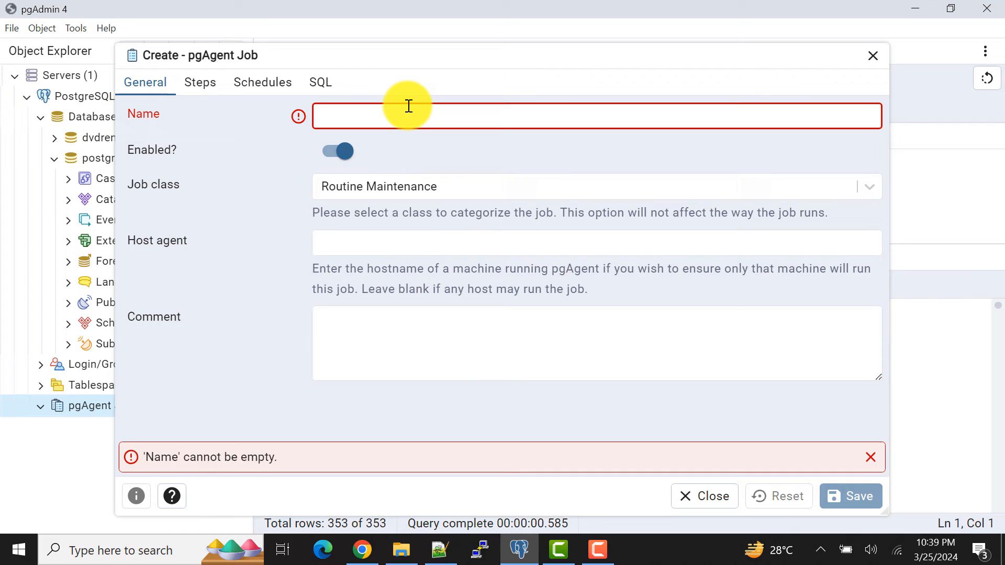
pyautogui.write('Scheduler1')
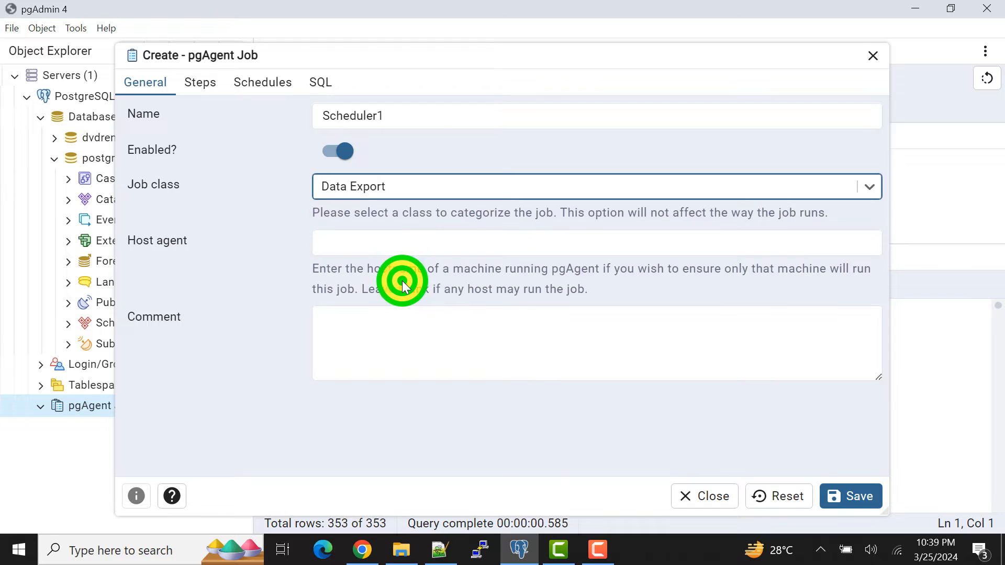
pyautogui.moveTo(215, 109)
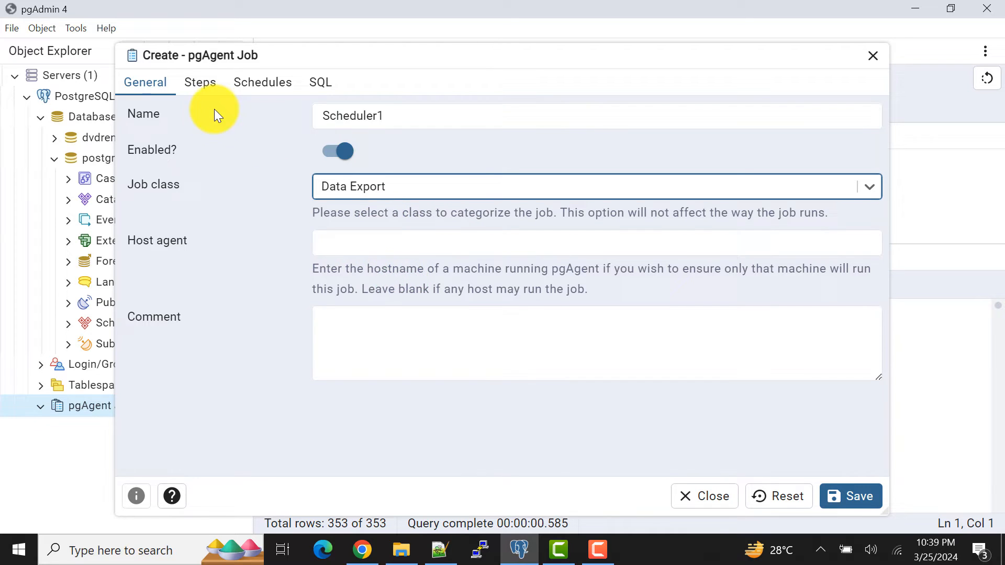
pyautogui.click(200, 82)
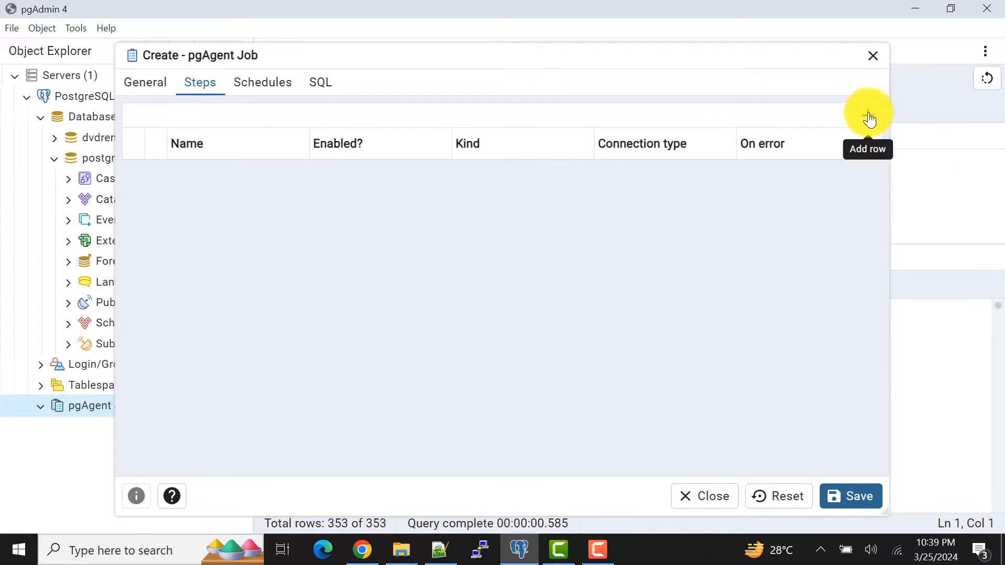
# Add a local SQL step named Step1 on postgres and move to its Code
pyautogui.click(867, 115)
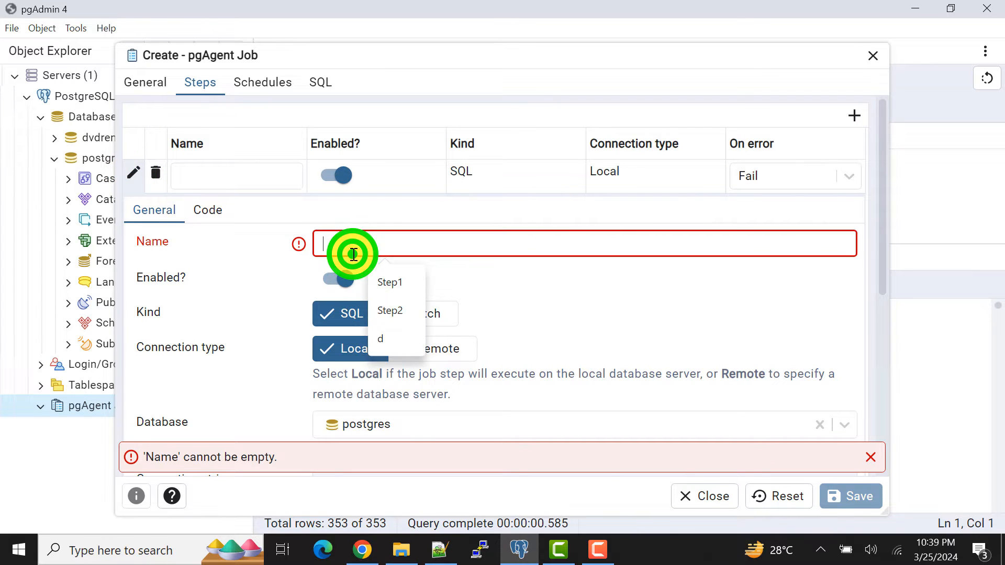
pyautogui.write('Steo1')
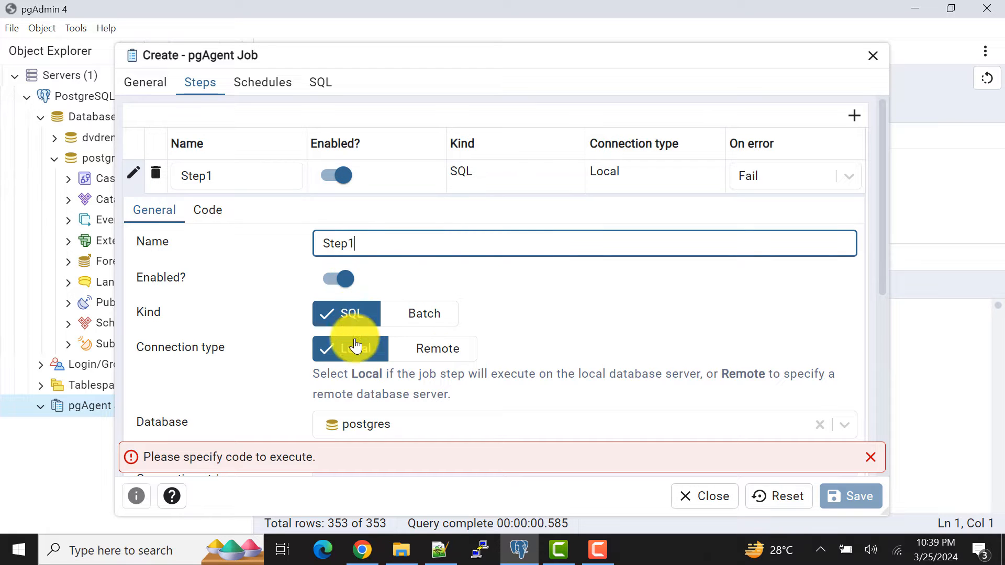
pyautogui.scroll(-3)
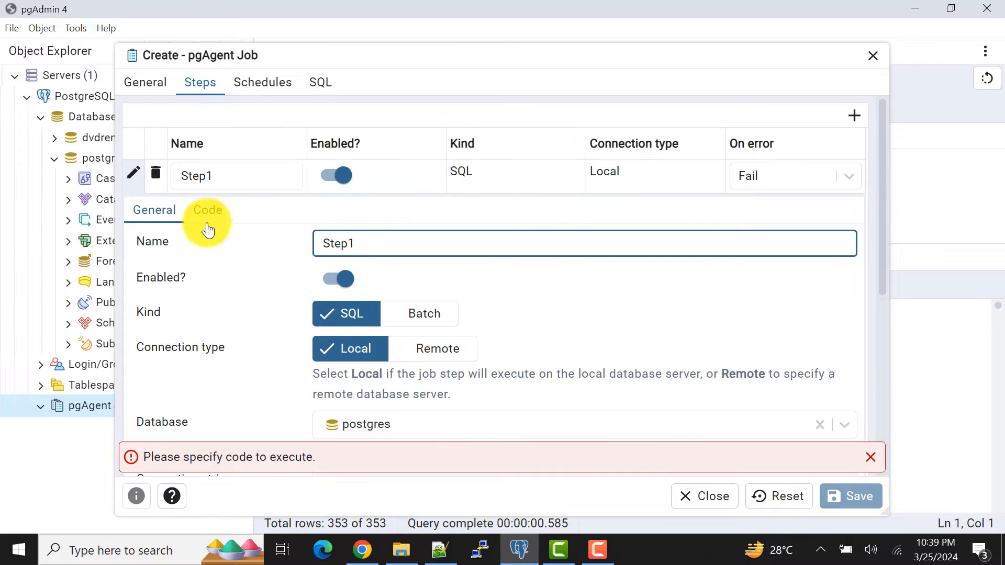
pyautogui.click(207, 211)
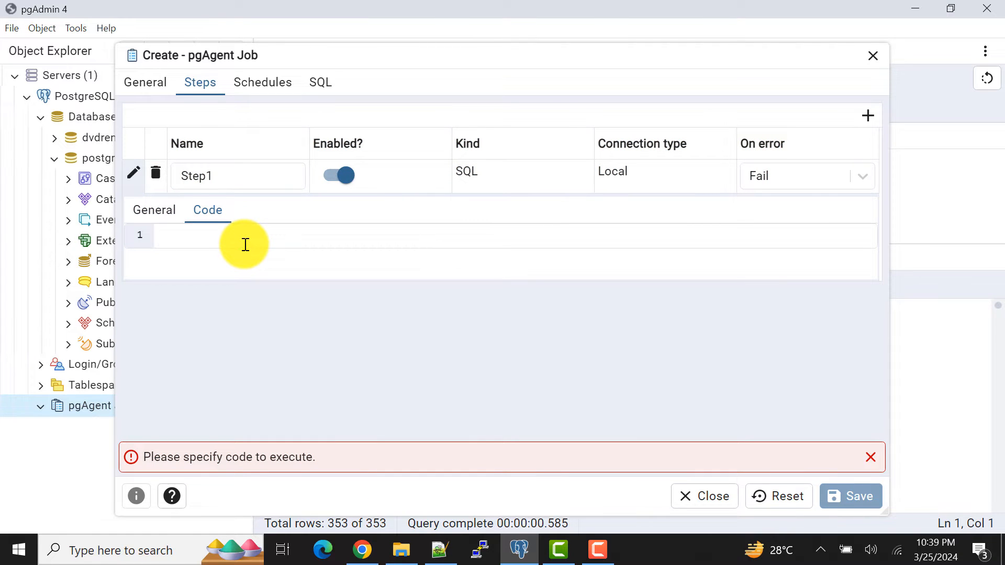
pyautogui.moveTo(231, 217)
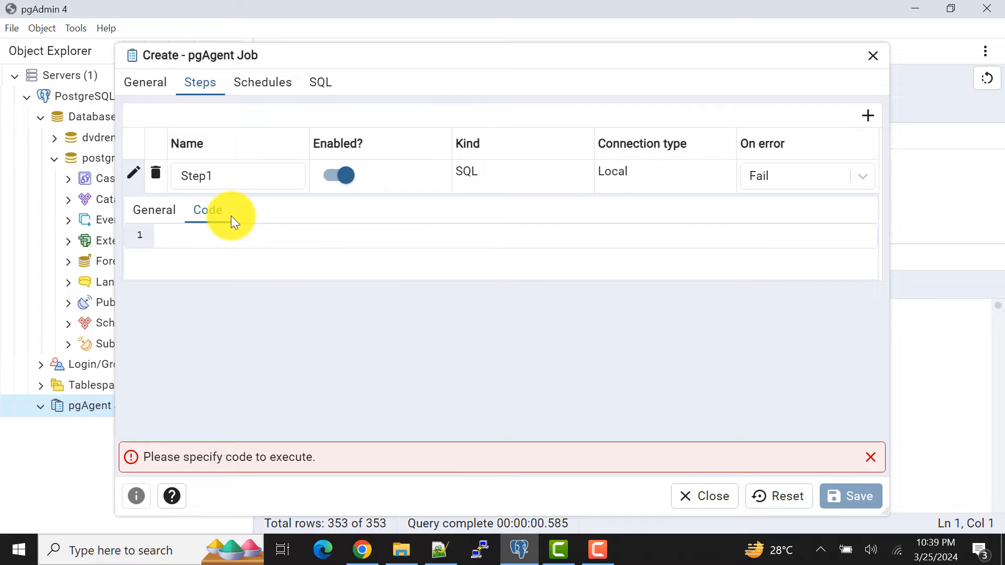
# Write the step code 'copy (select * from public.jobs) to' awaiting an output destination
pyautogui.write('copy')
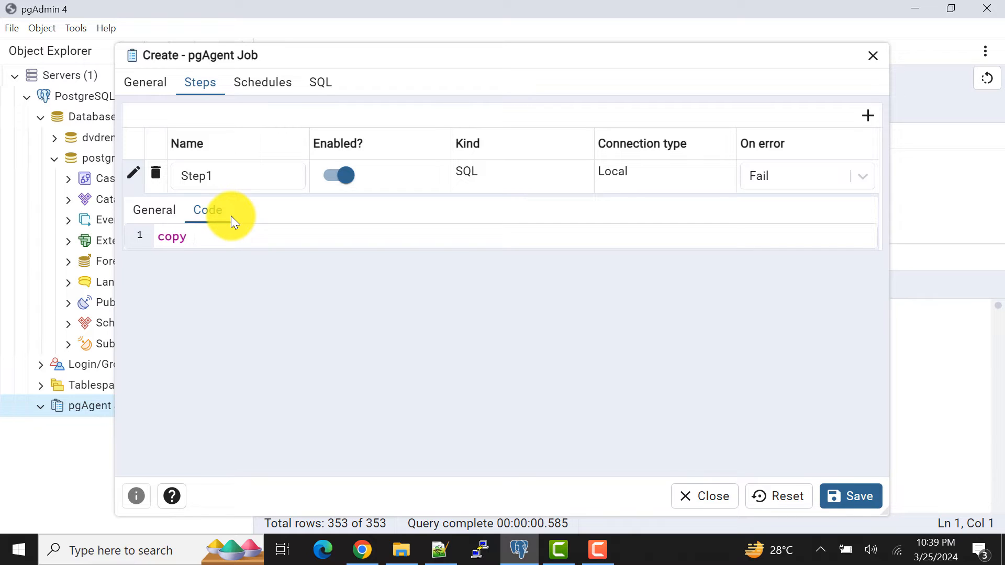
pyautogui.write('(s)')
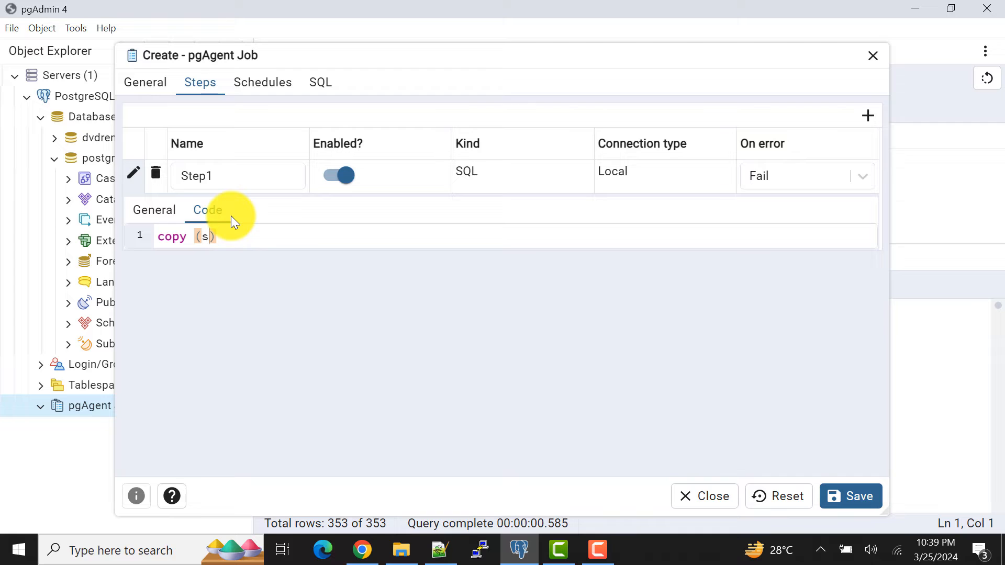
pyautogui.write('elect * from')
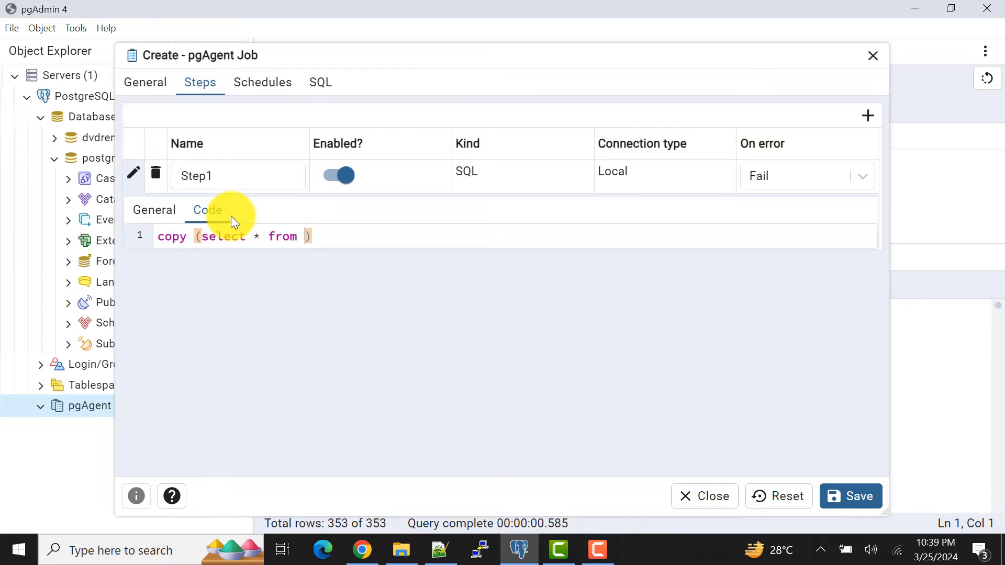
pyautogui.write('public.')
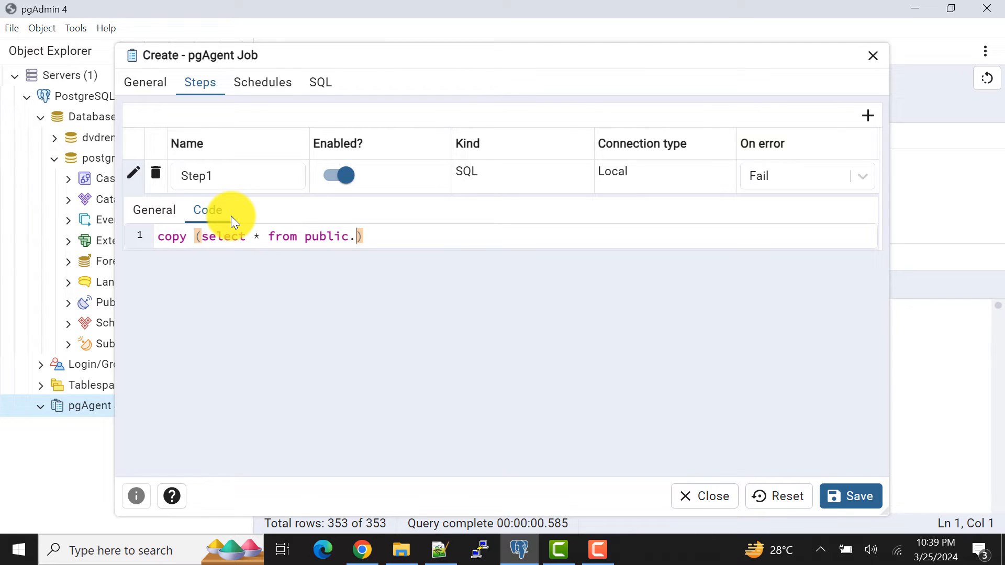
pyautogui.write('jobs')
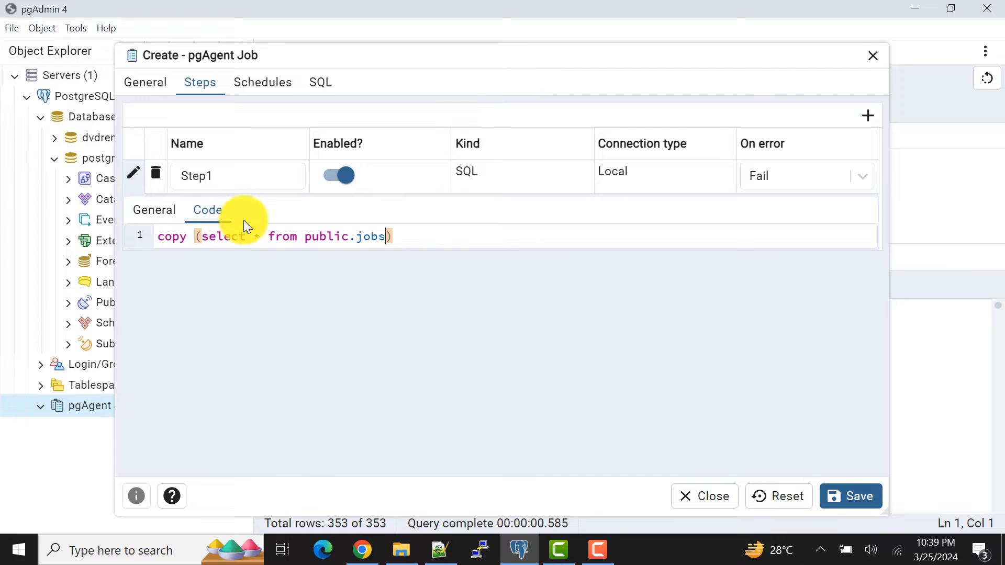
pyautogui.moveTo(332, 238)
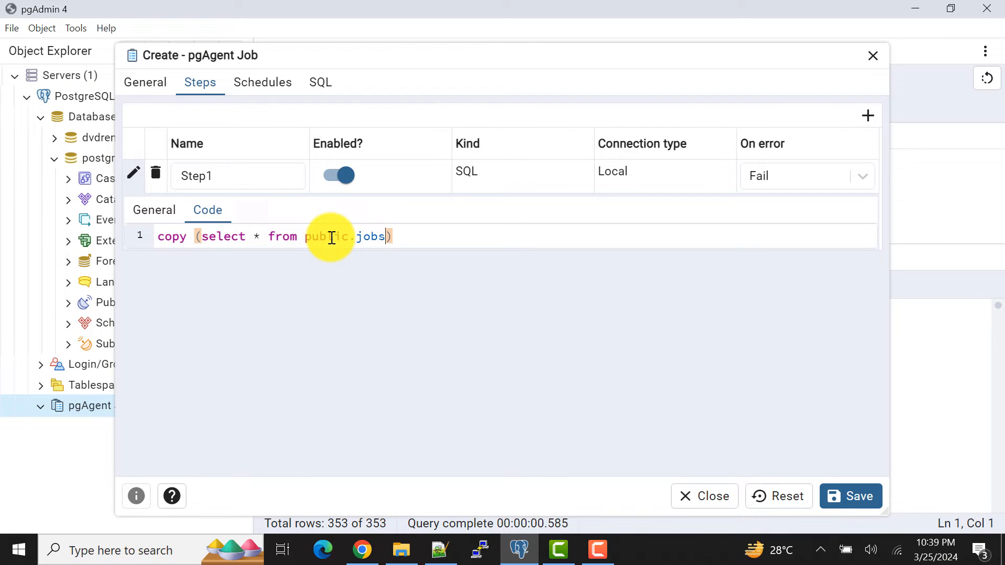
pyautogui.moveTo(408, 234)
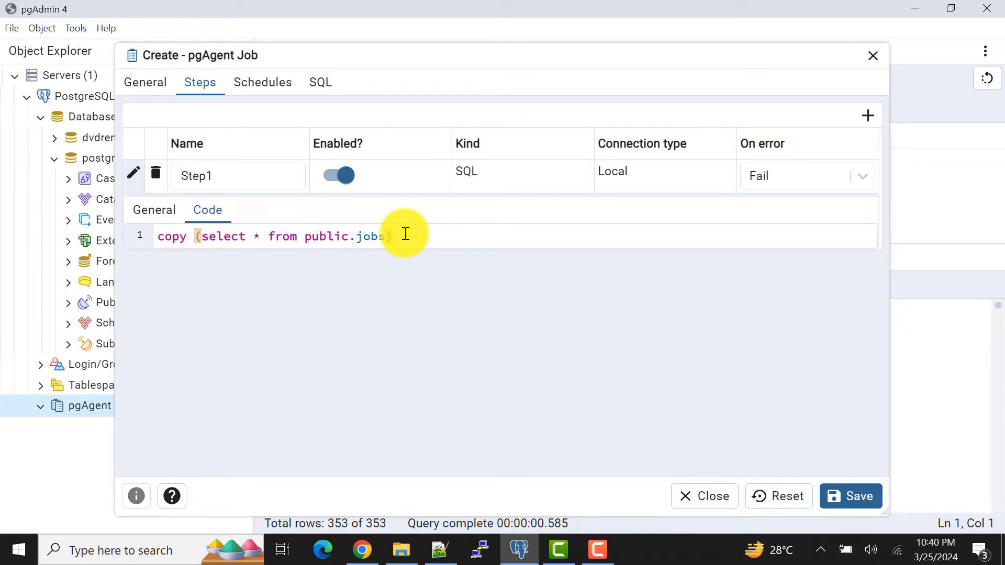
pyautogui.write('to')
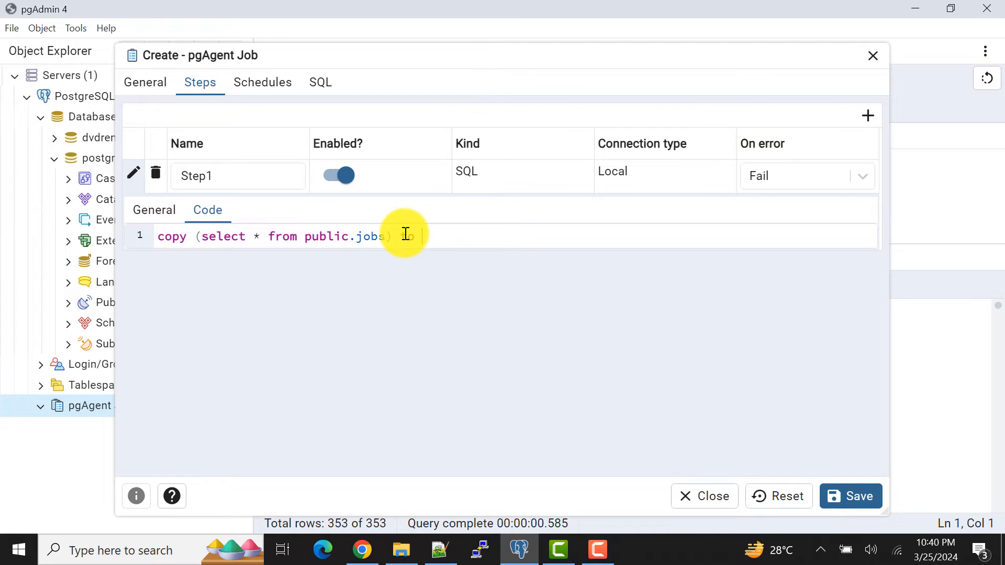
pyautogui.write('to')
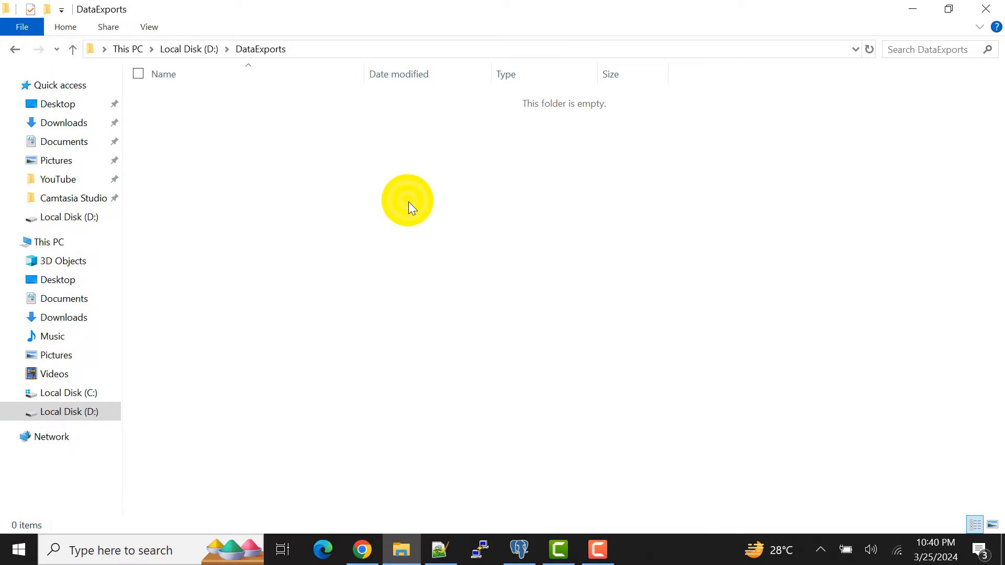
pyautogui.moveTo(332, 284)
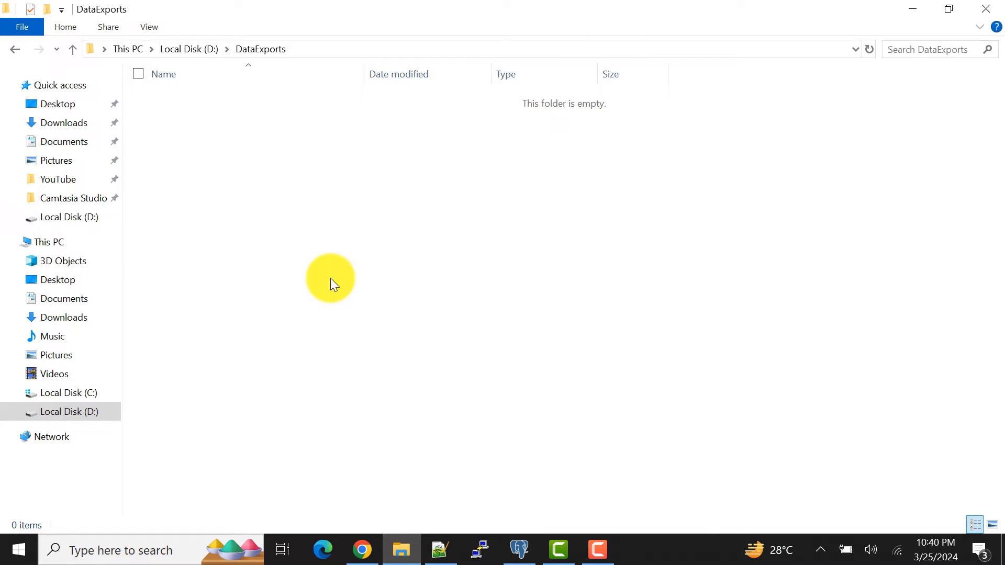
# Switch to File Explorer showing the empty DataExports folder on drive D:
pyautogui.click(519, 550)
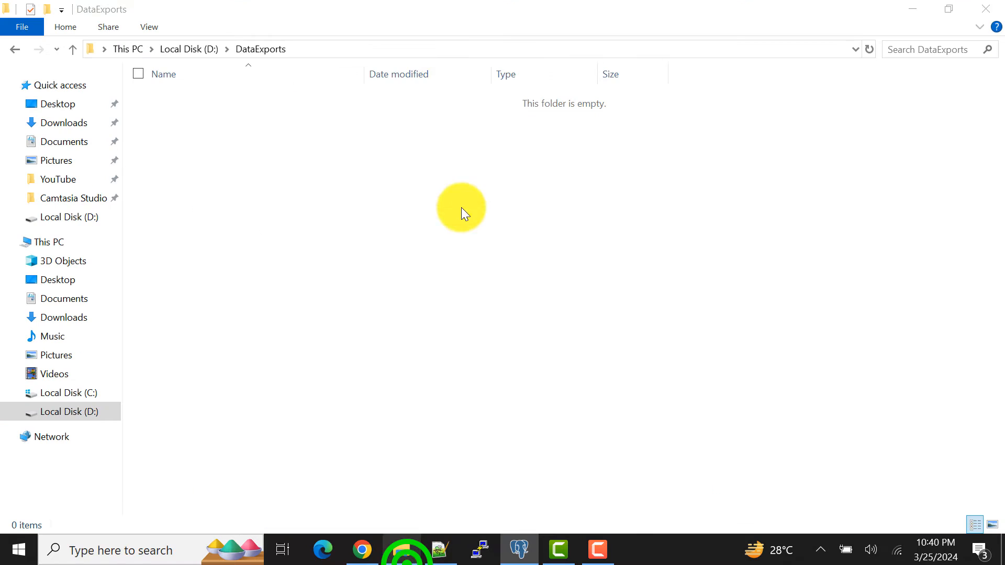
# Copy the DataExports path and finish the destination as D:\DataExports\jobs_export.csv
pyautogui.click(449, 49)
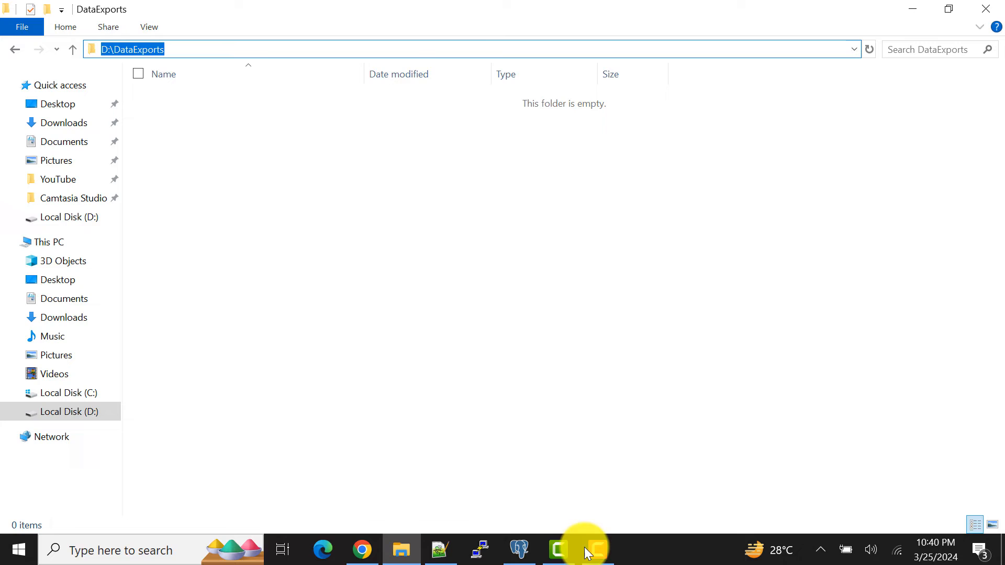
pyautogui.click(518, 550)
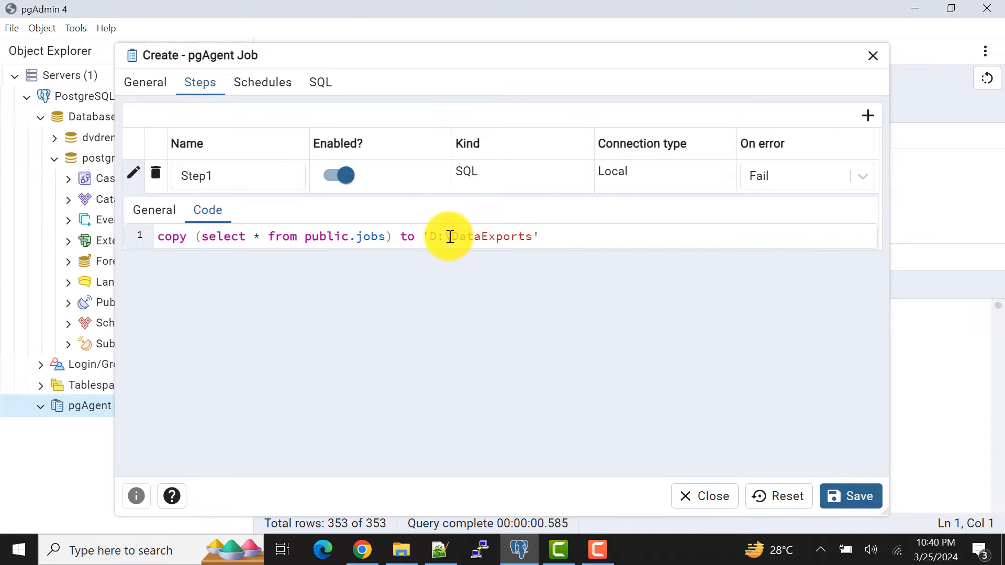
pyautogui.write('\\')
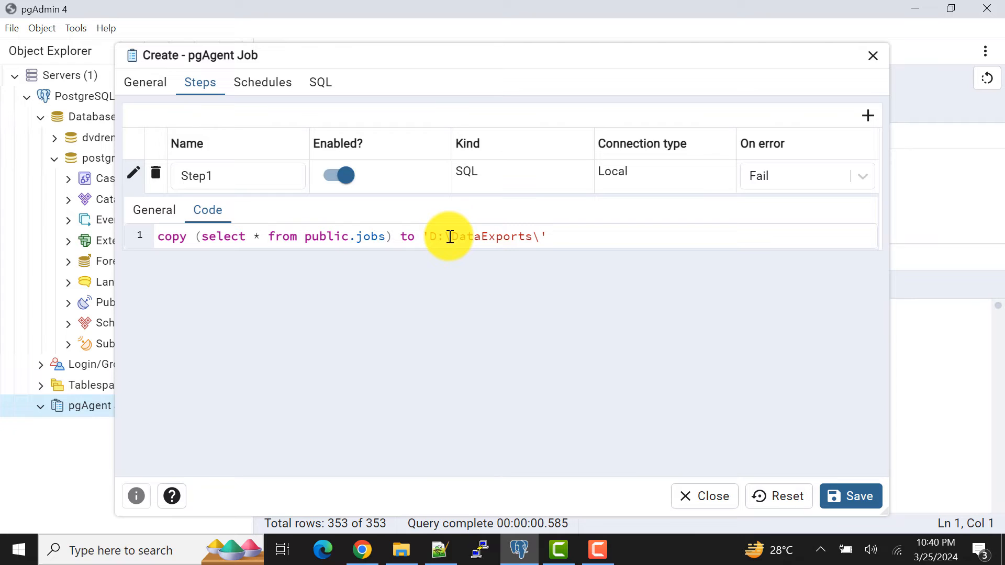
pyautogui.write('jo')
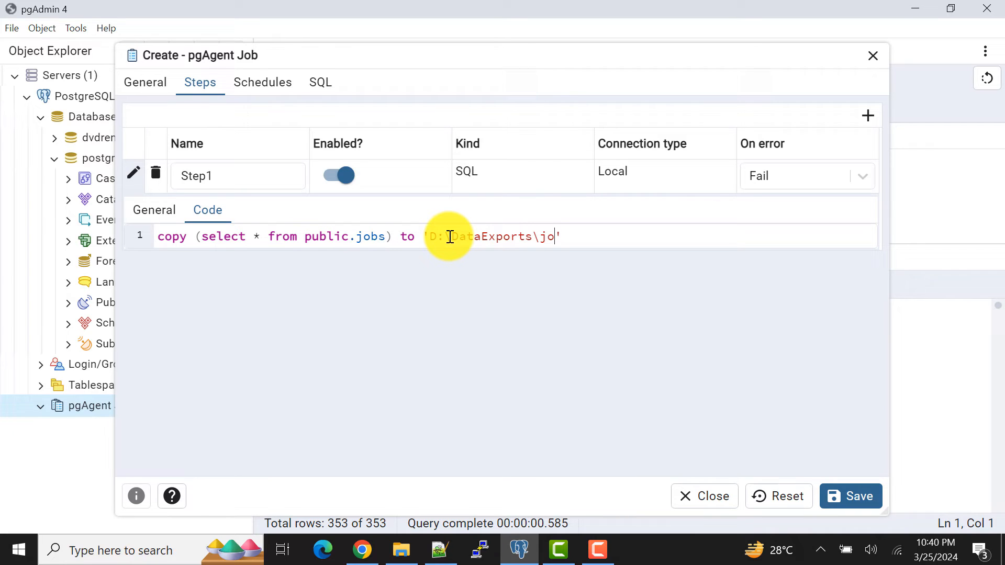
pyautogui.write('bs_e')
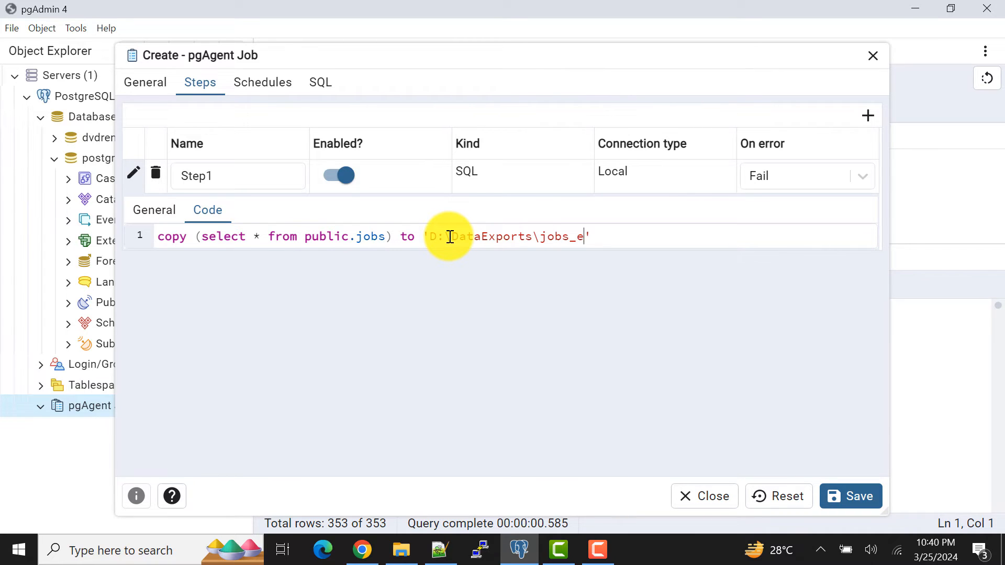
pyautogui.write('xport.')
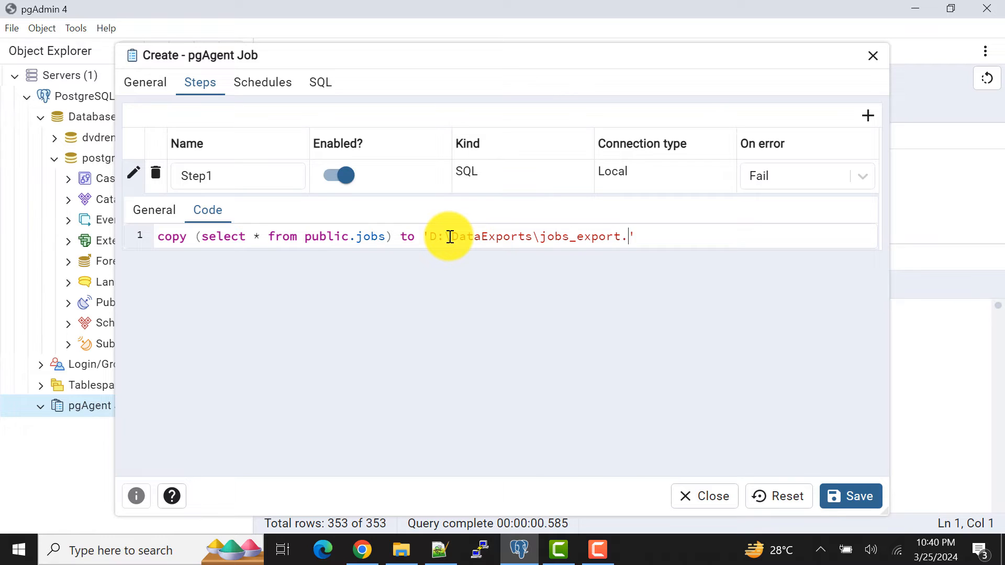
pyautogui.write("csv'")
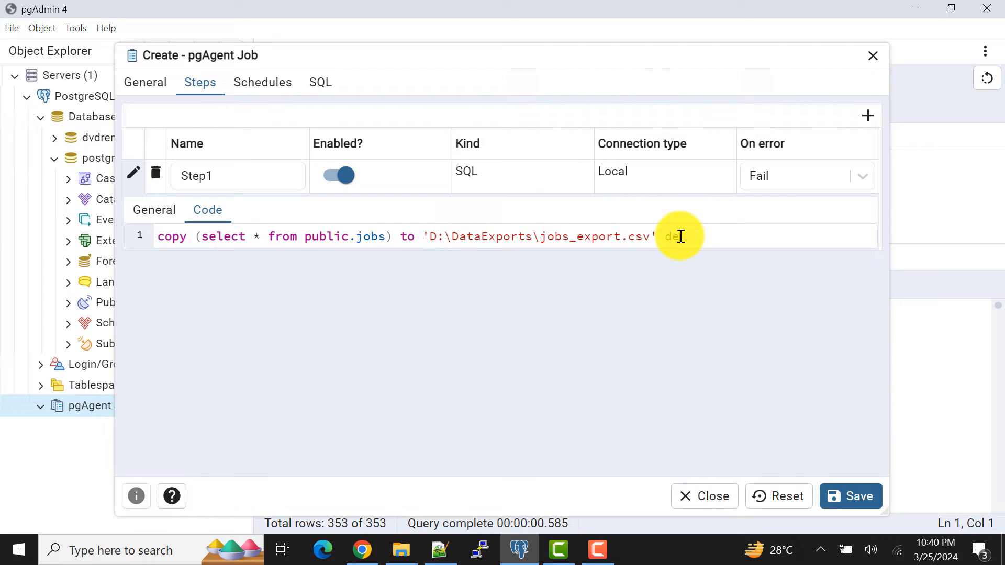
# Append DELIMITER ',' HEADER; so the export is comma-delimited with a header row
pyautogui.write('limtere')
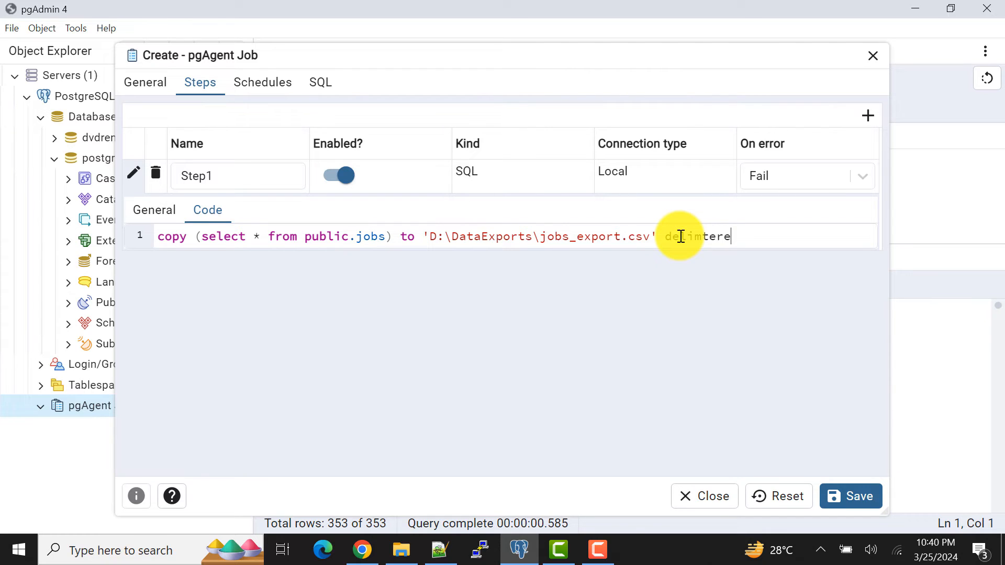
pyautogui.write('DELIMITER')
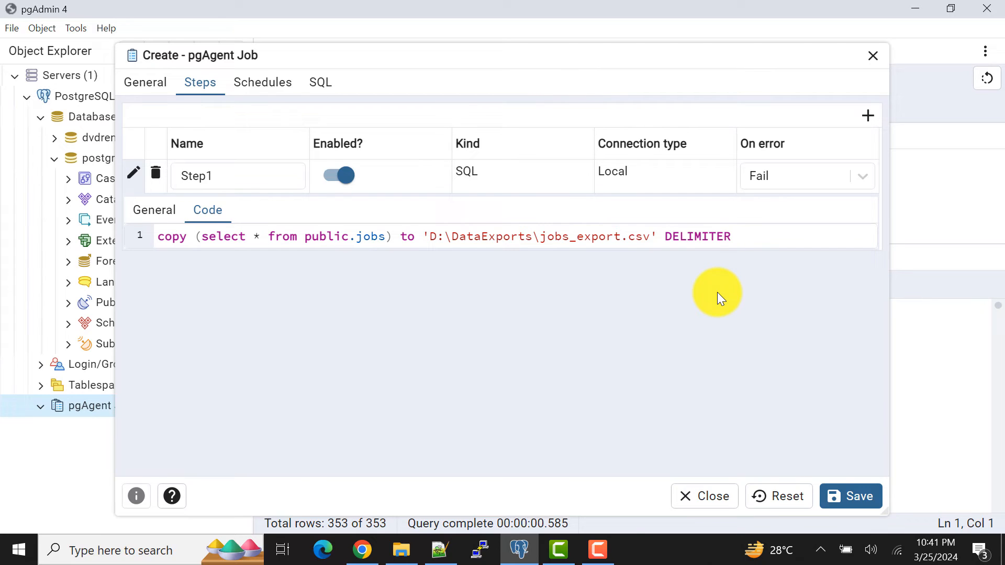
pyautogui.write("',' HEADER;")
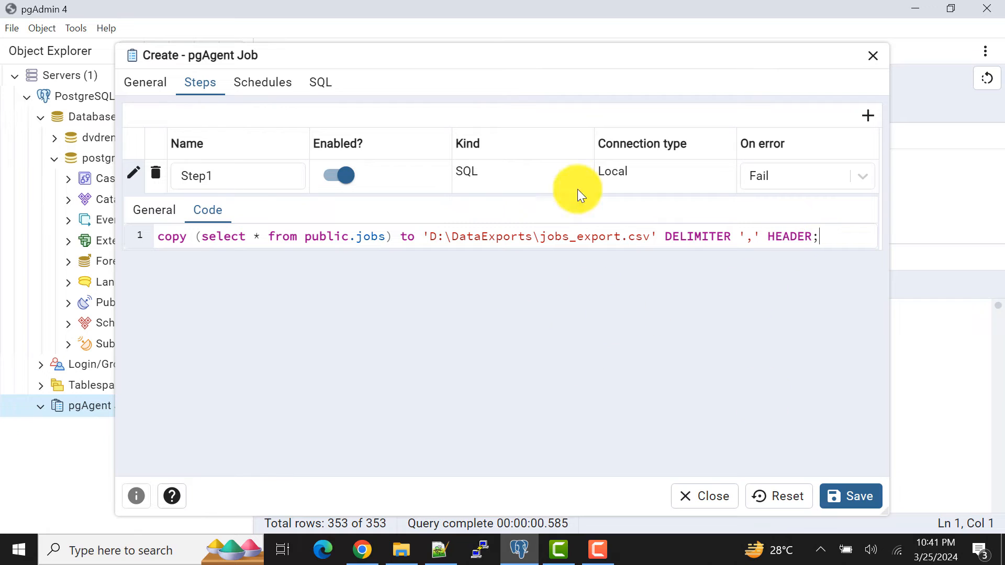
pyautogui.click(262, 82)
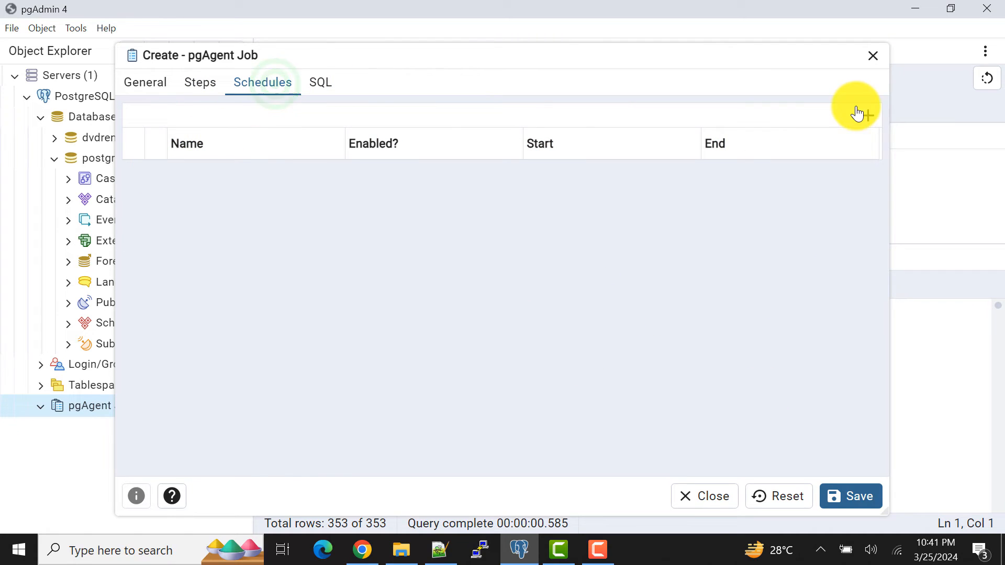
pyautogui.click(867, 115)
pyautogui.write('Scheduler1')
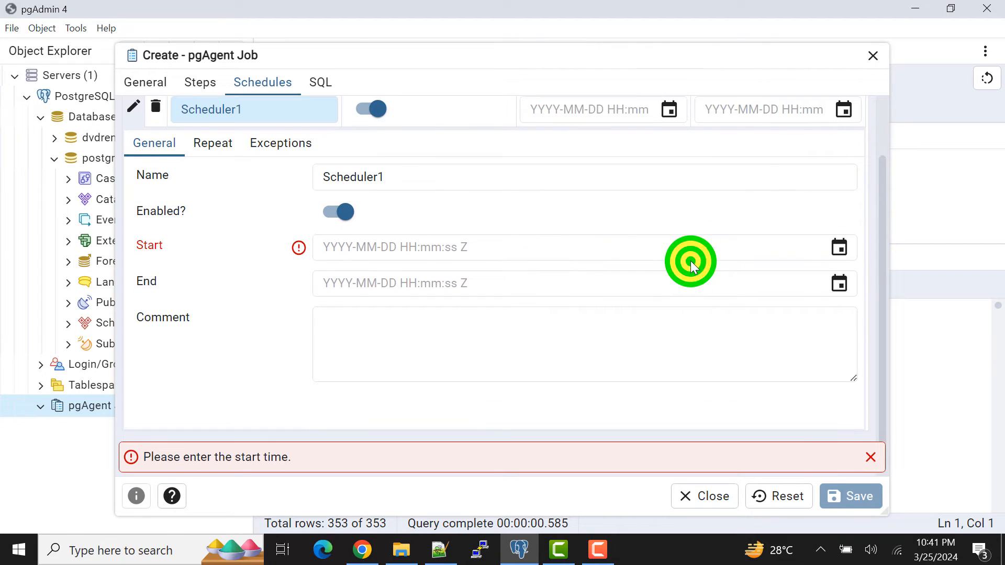
pyautogui.click(838, 247)
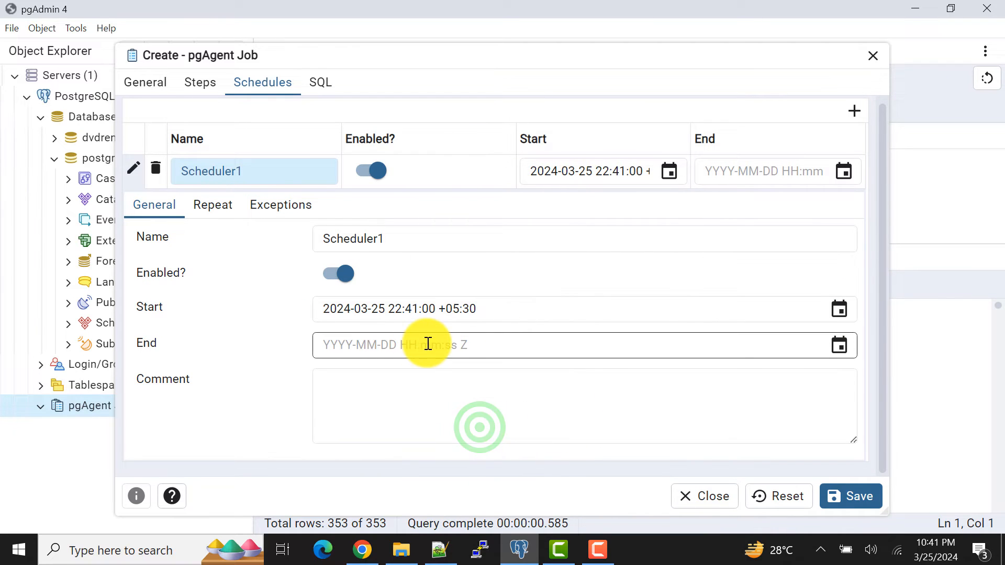
pyautogui.click(212, 204)
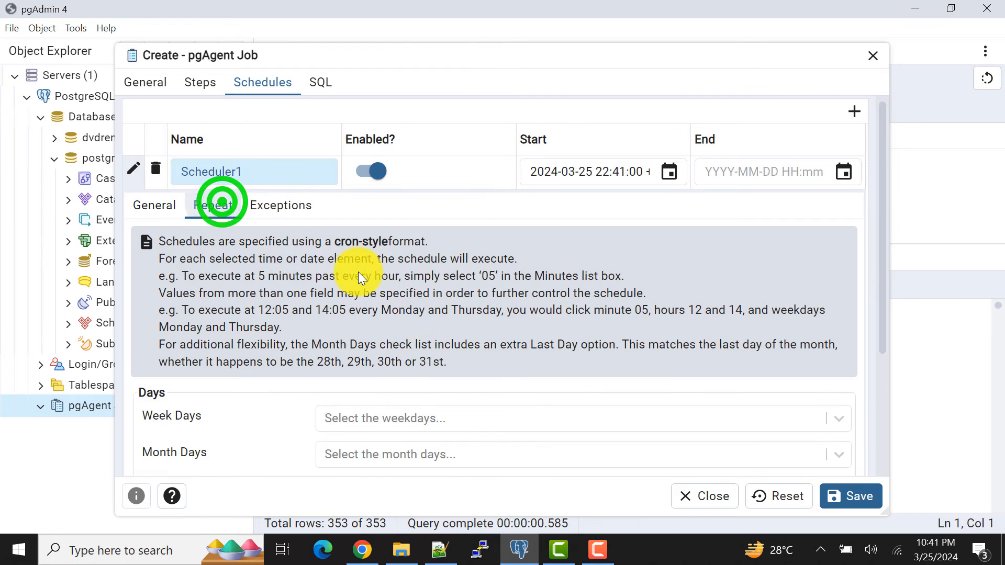
# Select all minutes 00 to 59 so the job runs every minute, then save the pgAgent job
pyautogui.click(576, 258)
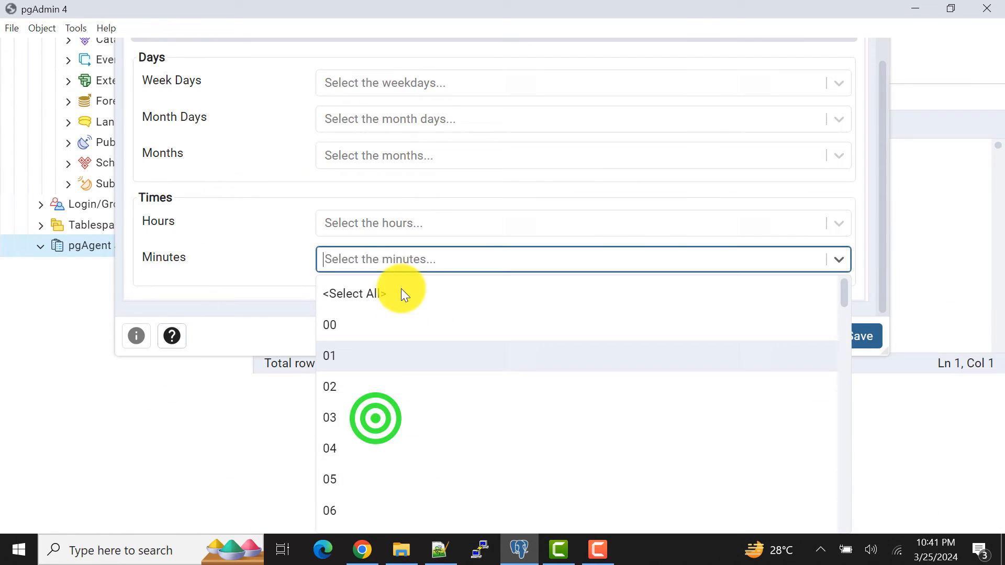
pyautogui.click(355, 293)
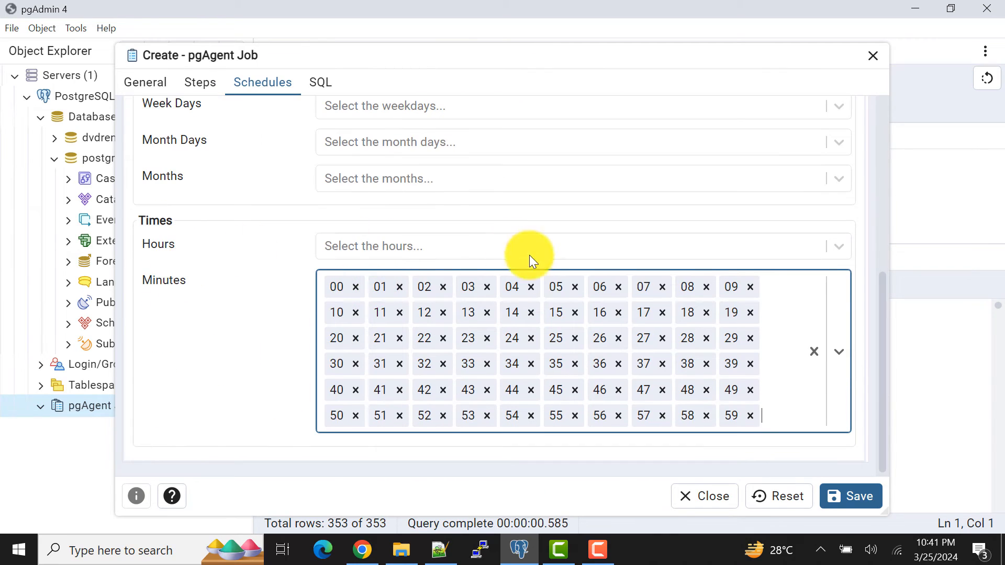
pyautogui.moveTo(236, 314)
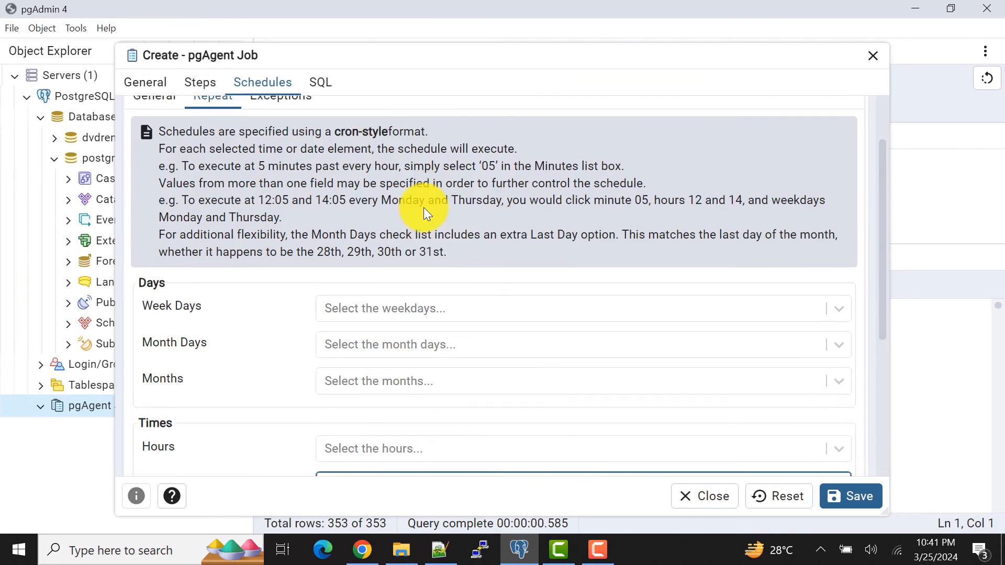
pyautogui.click(850, 495)
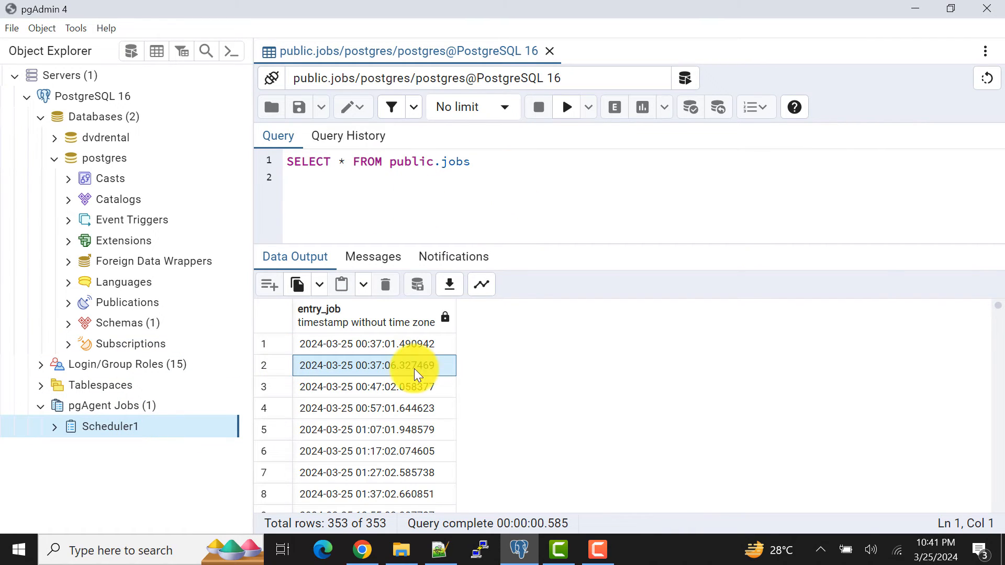
# Check the clock, then open D:\DataExports\jobs_export.csv in the WPS spreadsheet
pyautogui.click(386, 161)
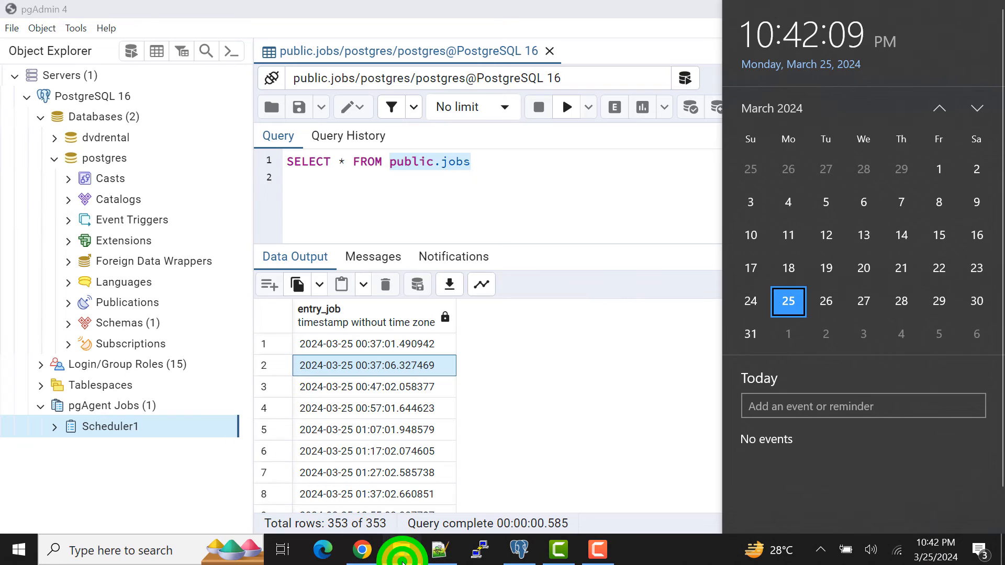
pyautogui.click(401, 550)
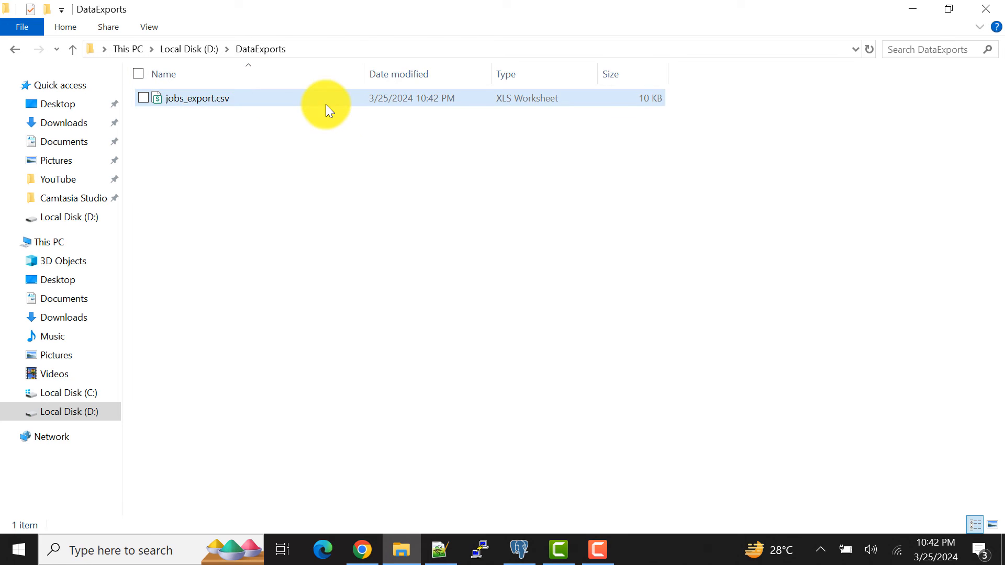
pyautogui.click(259, 99)
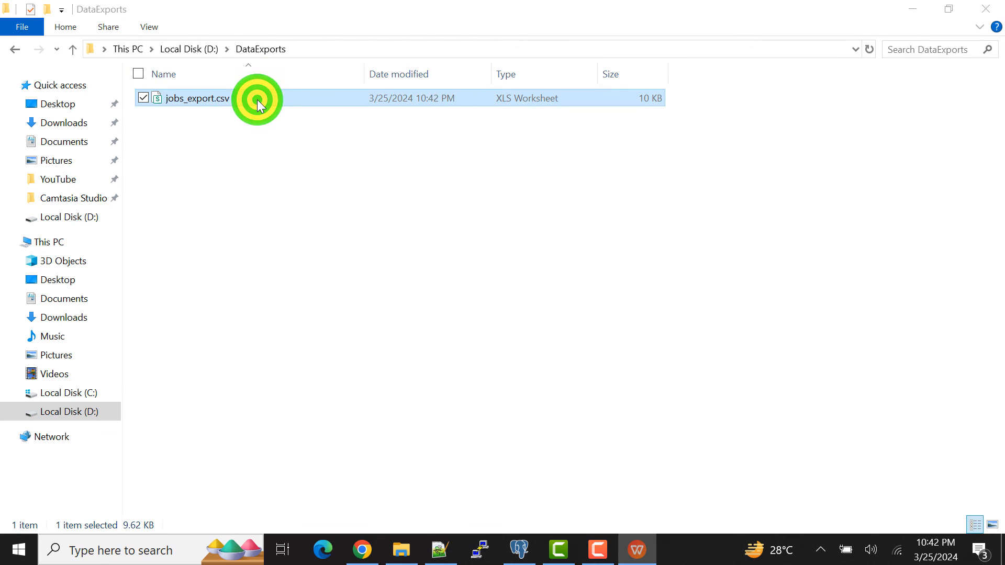
pyautogui.doubleClick(191, 98)
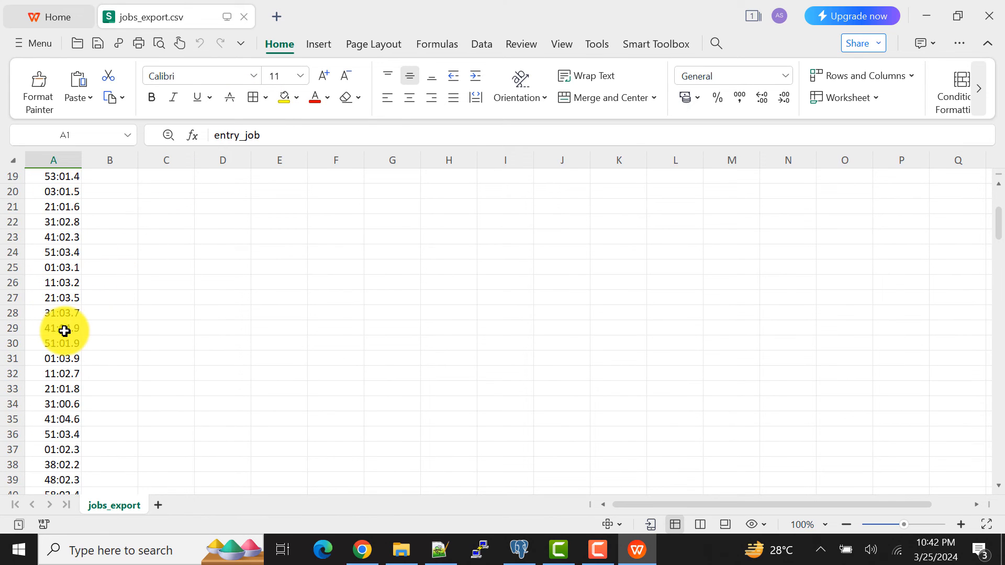
pyautogui.scroll(-3)
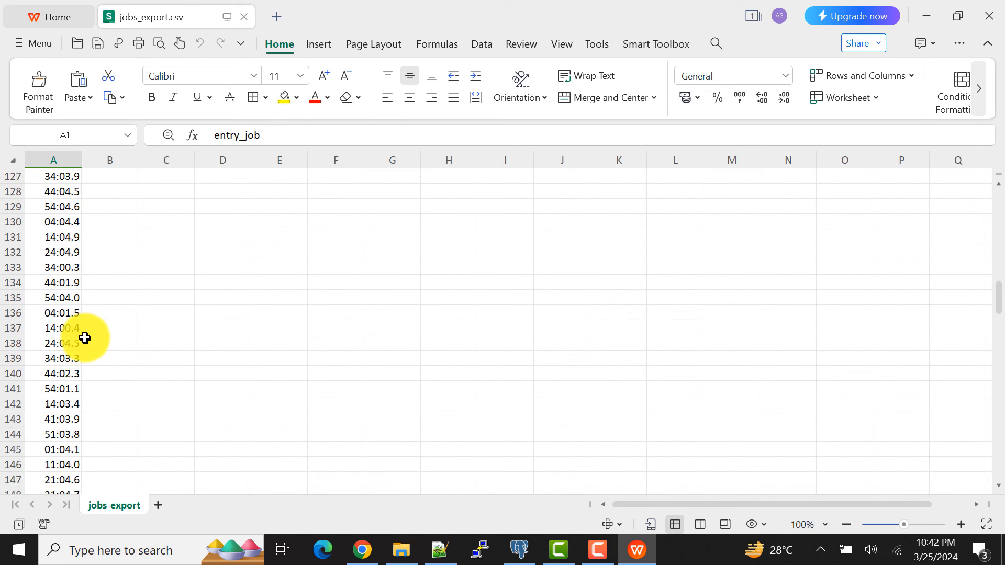
pyautogui.scroll(-3)
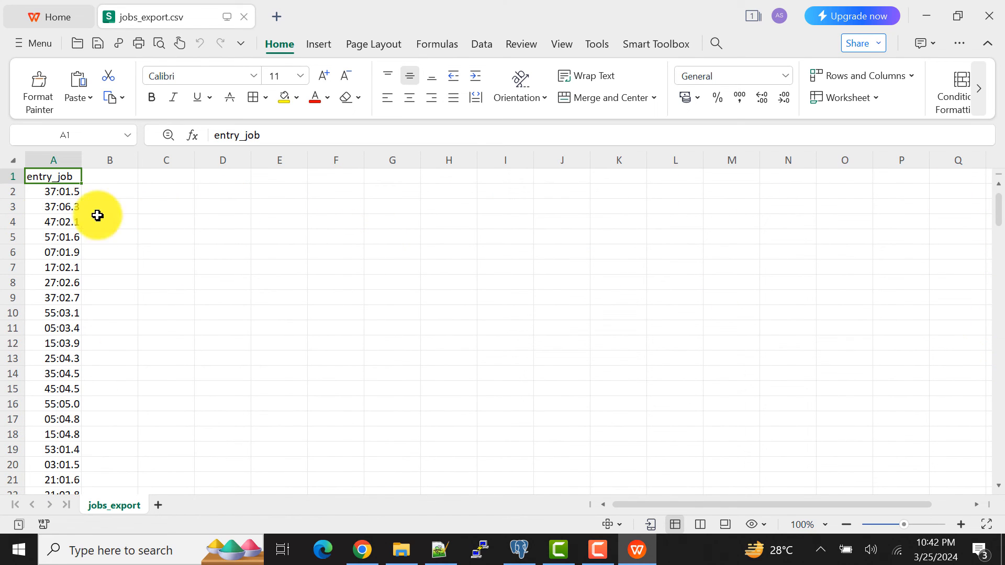
pyautogui.moveTo(513, 452)
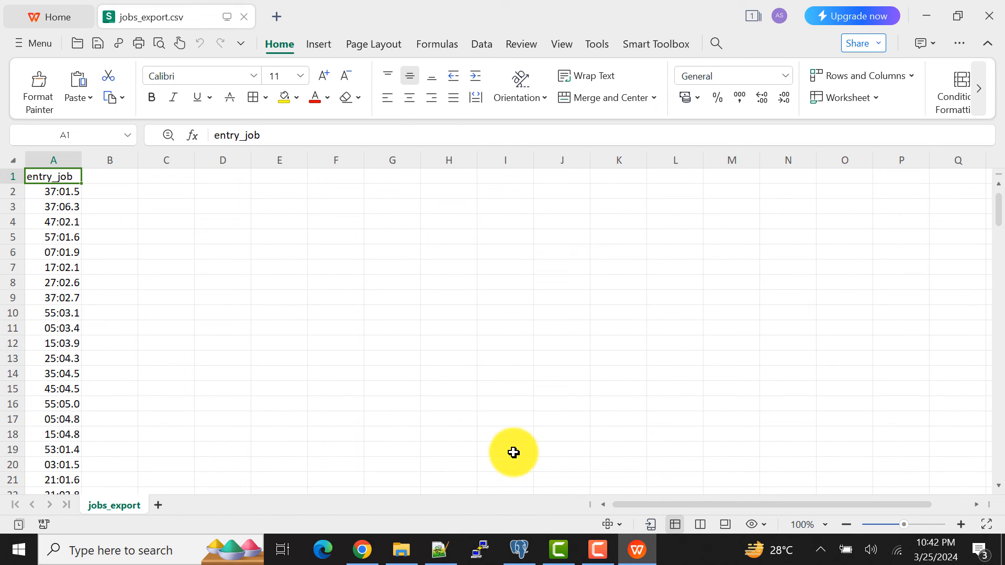
pyautogui.moveTo(526, 550)
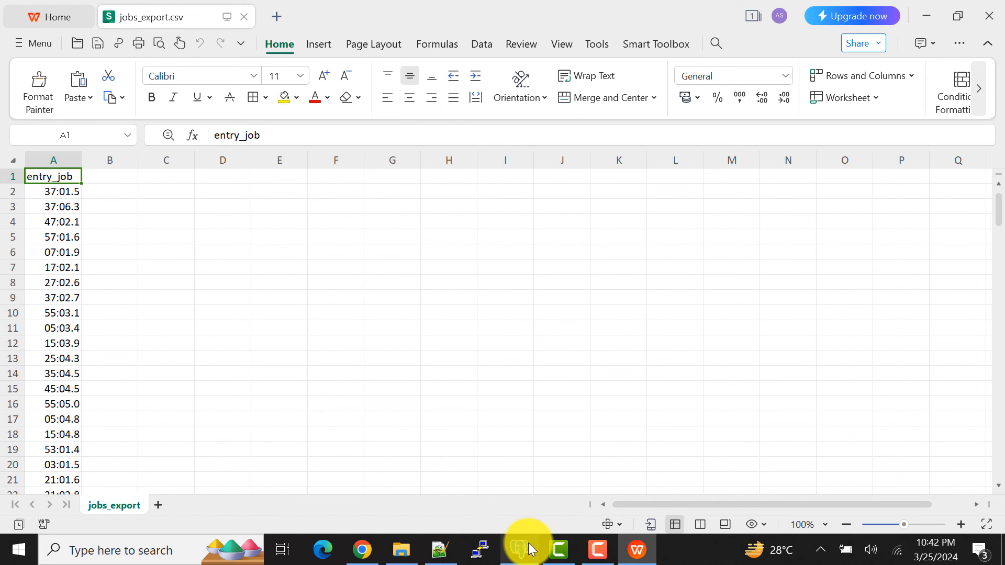
# Return to pgAdmin and place the cursor on line 2 below the public.jobs SELECT query
pyautogui.click(518, 550)
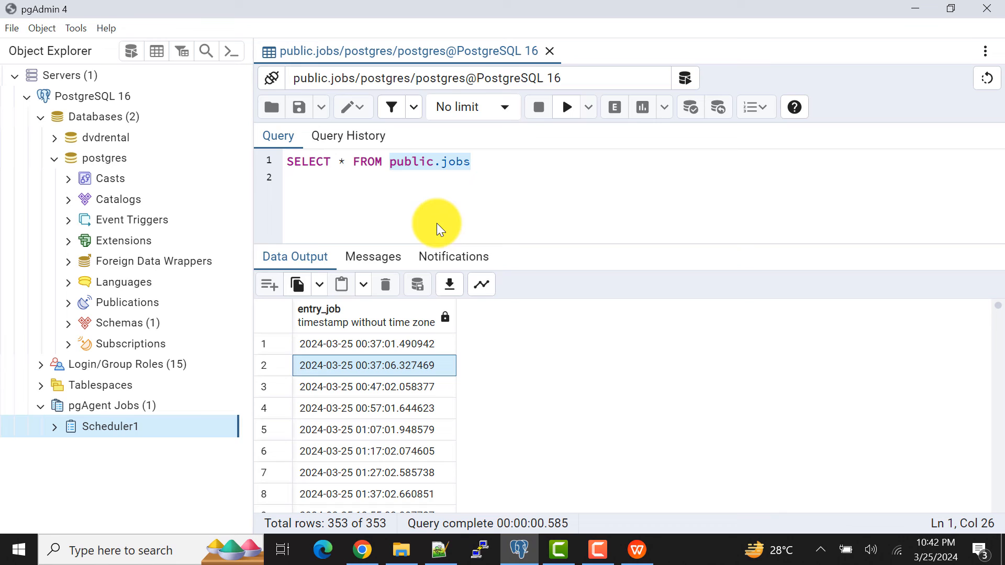
pyautogui.click(520, 182)
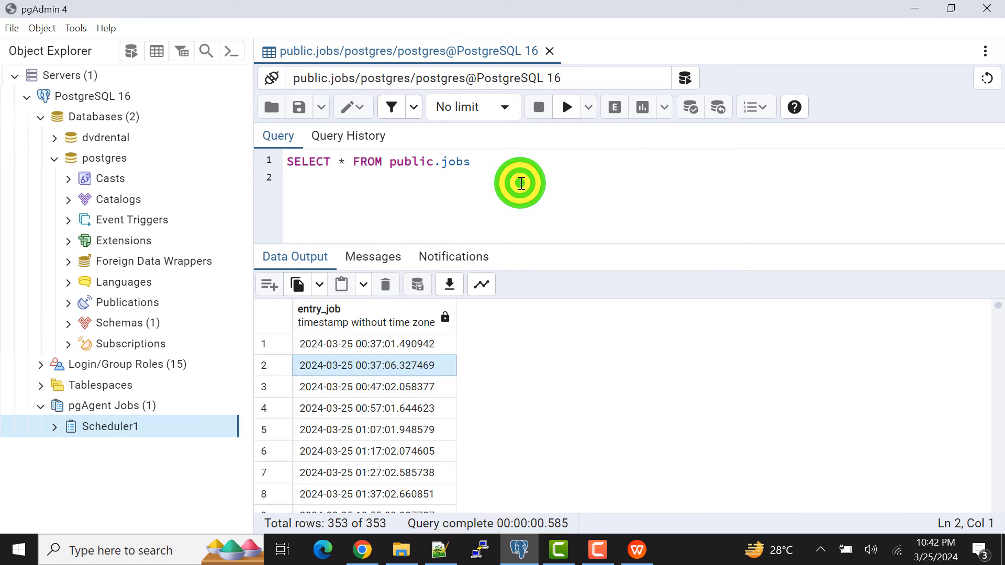
pyautogui.moveTo(429, 199)
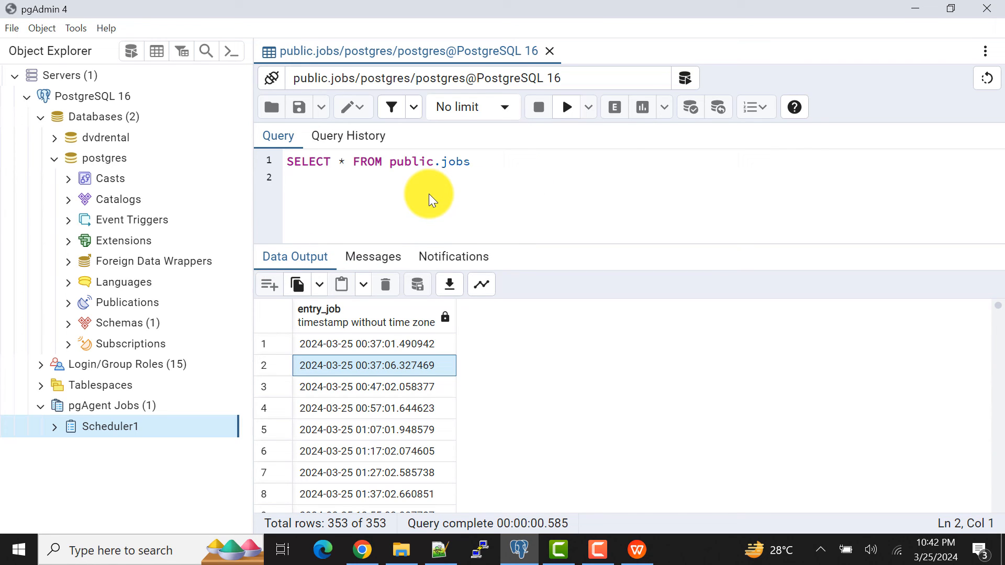